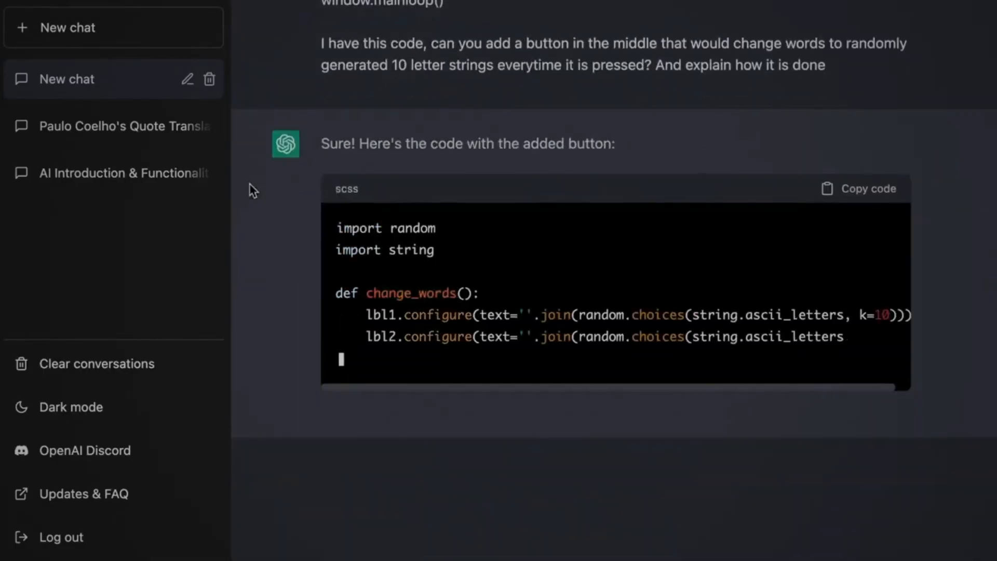
Scroll through the earlier ChatGPT answer before moving to a new tab
scroll("down", 3)
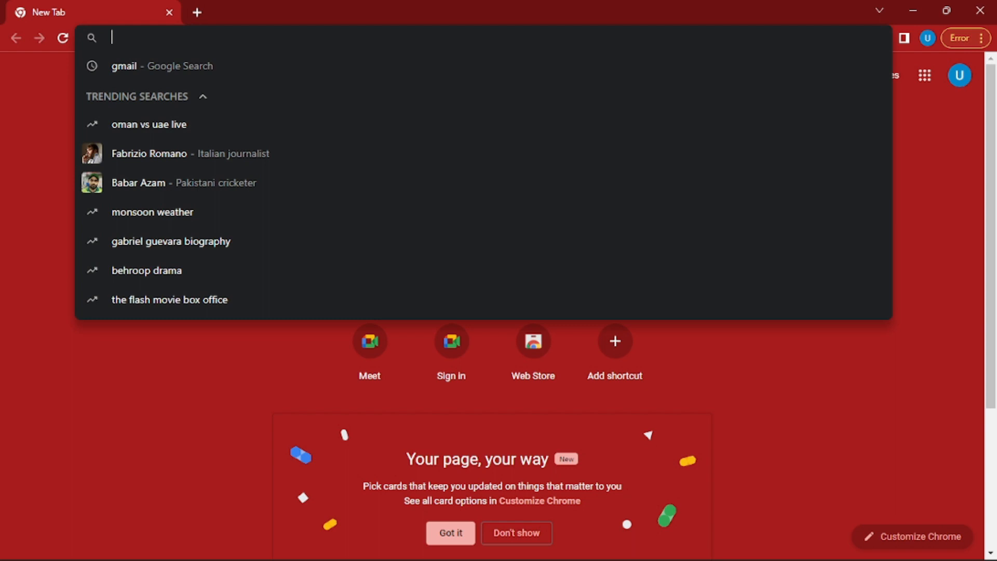
Search Google for 'chatgpt', reach OpenAI's Introducing ChatGPT page and launch ChatGPT from it
type("chatg")
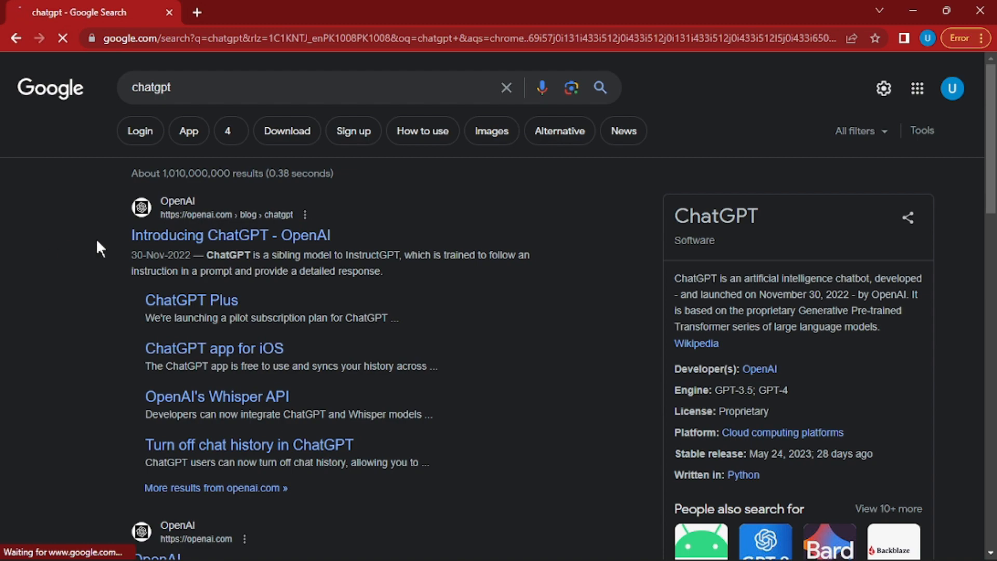
left_click(230, 235)
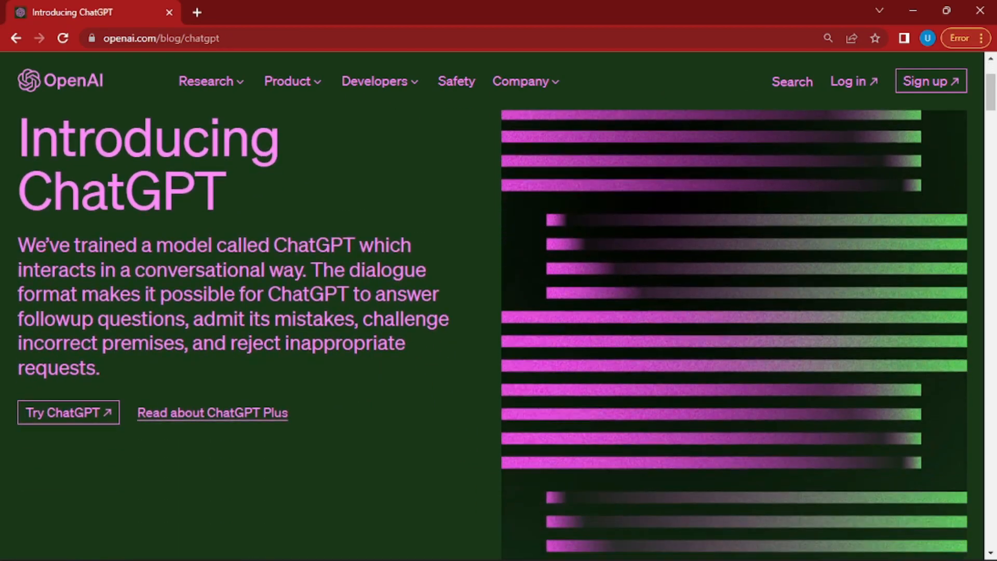
scroll("down", 3)
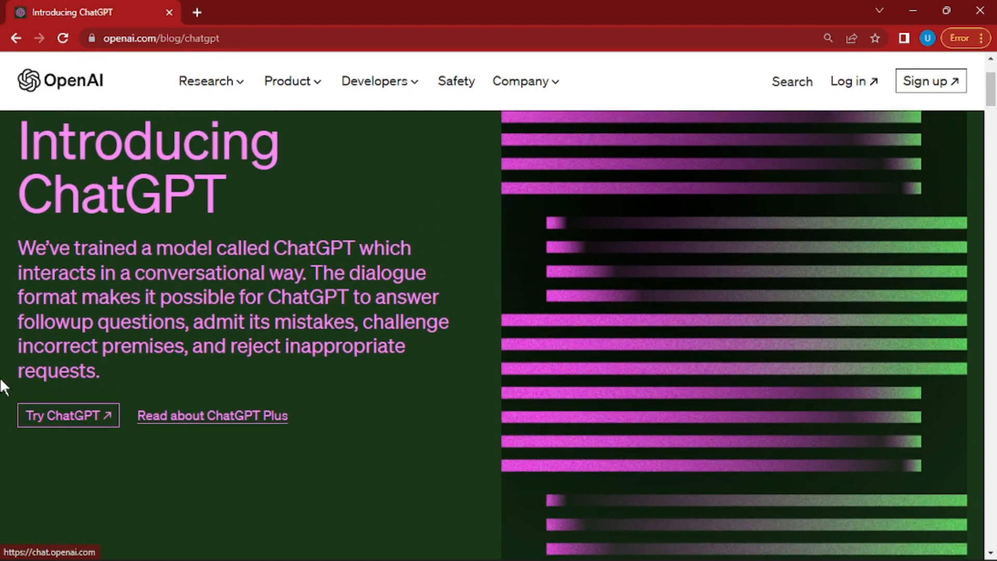
left_click(67, 415)
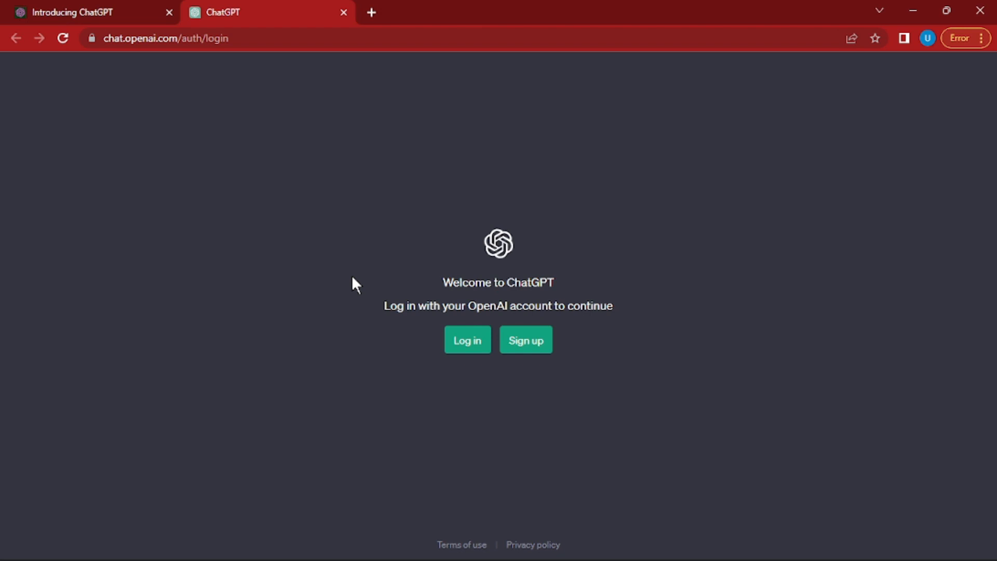
mouse_move(525, 338)
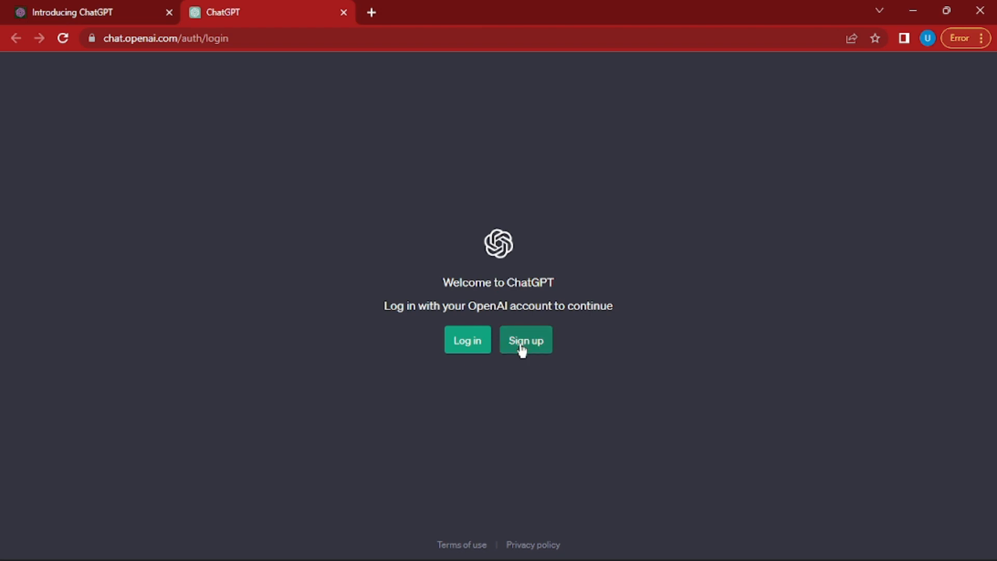
Sign up for ChatGPT with the existing Google account, reaching the prefilled name page
left_click(525, 340)
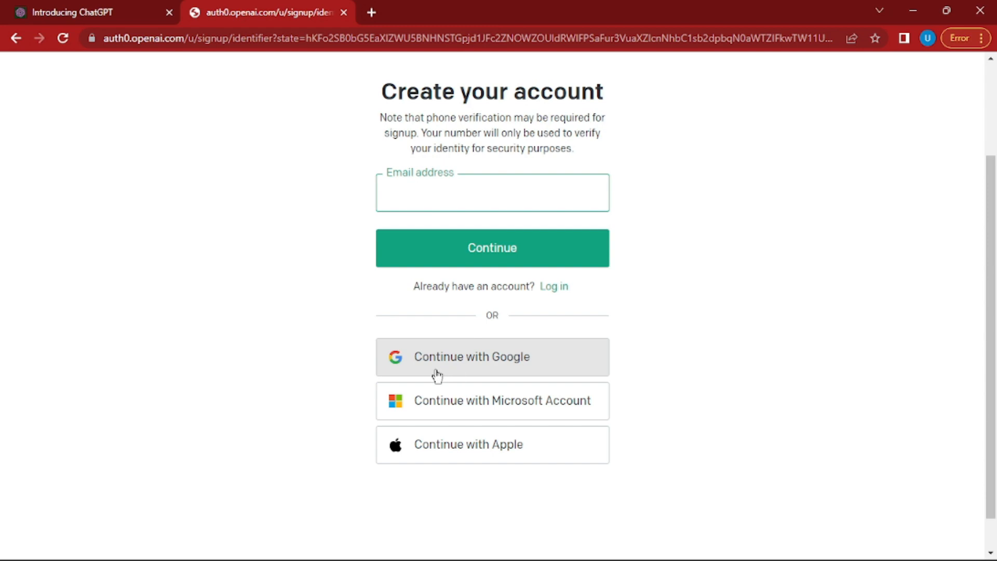
left_click(492, 356)
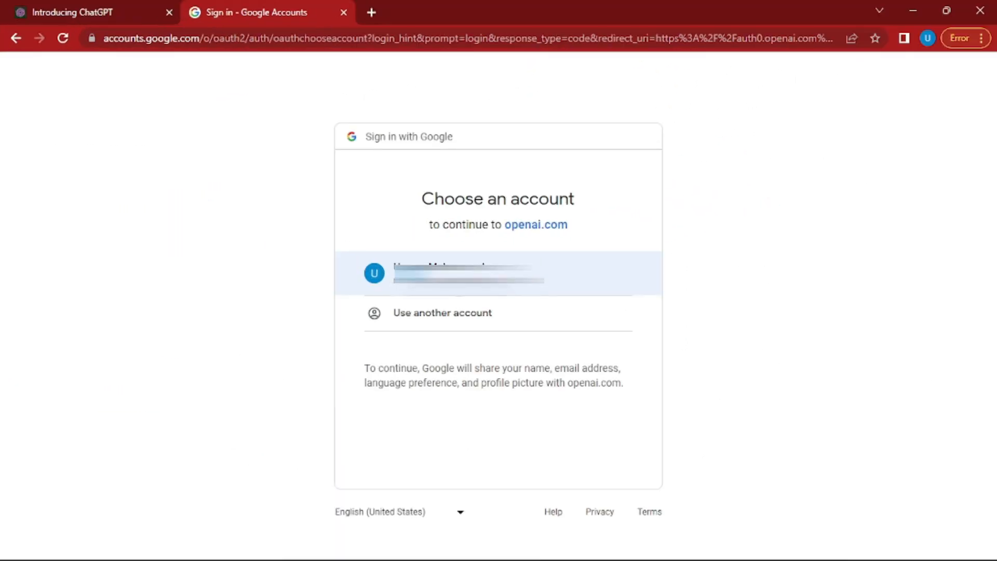
left_click(498, 274)
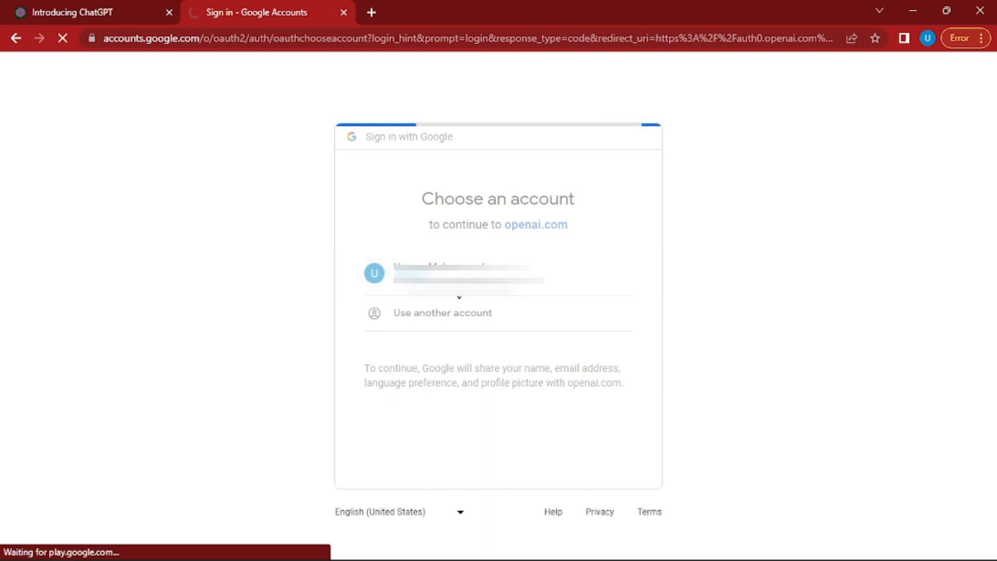
left_click(468, 274)
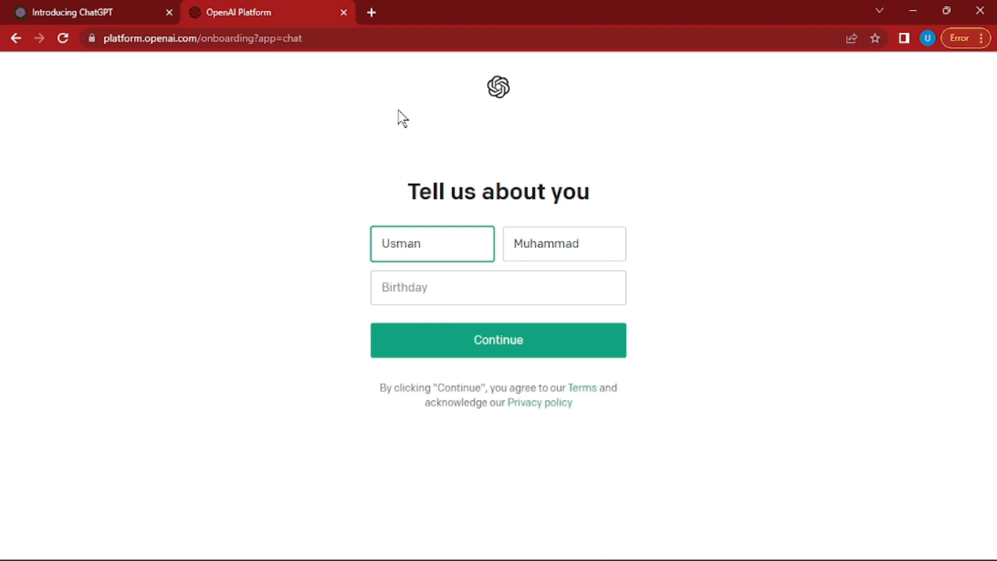
Enter the birthday and submit the name and birthday details
left_click(433, 244)
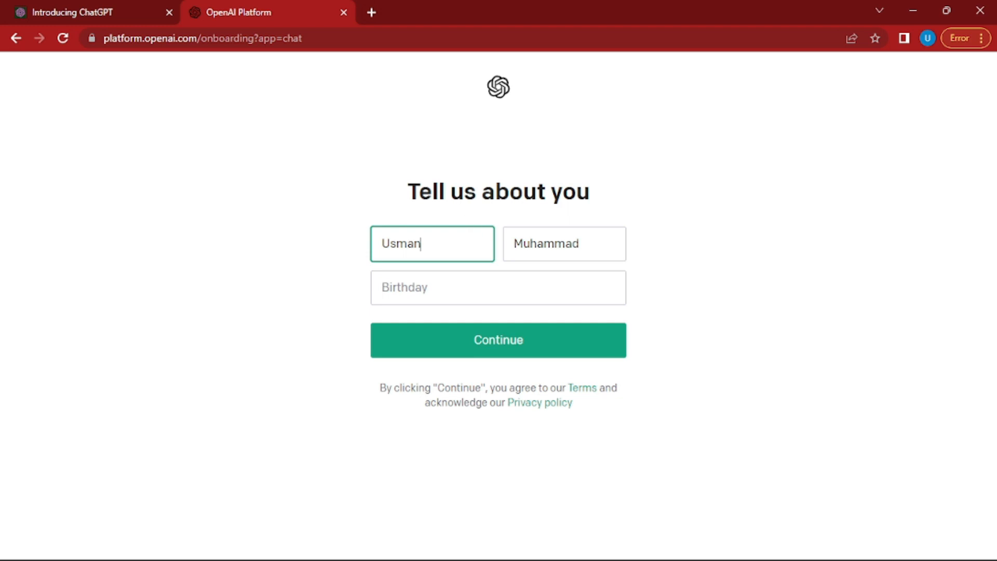
left_click(497, 287)
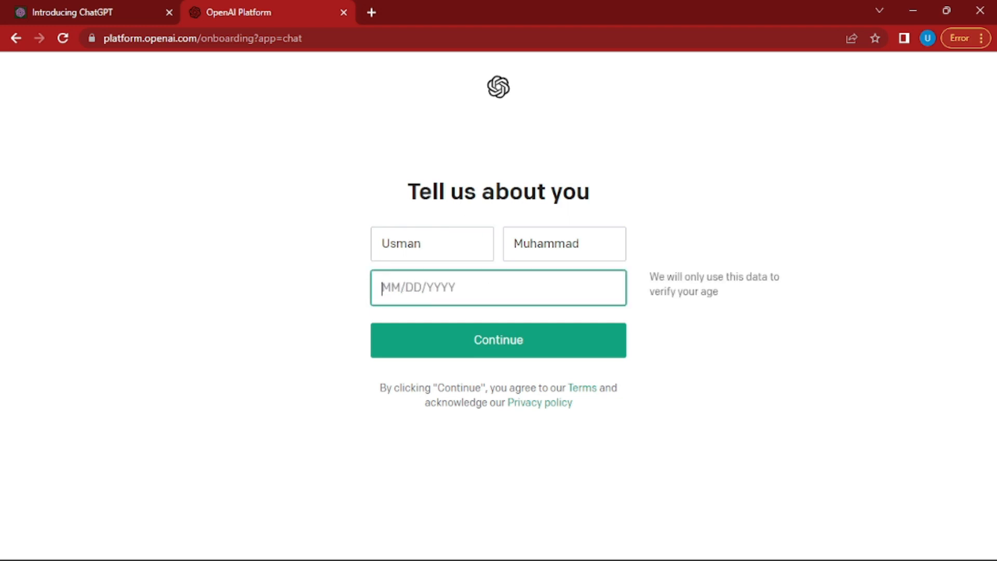
left_click(498, 340)
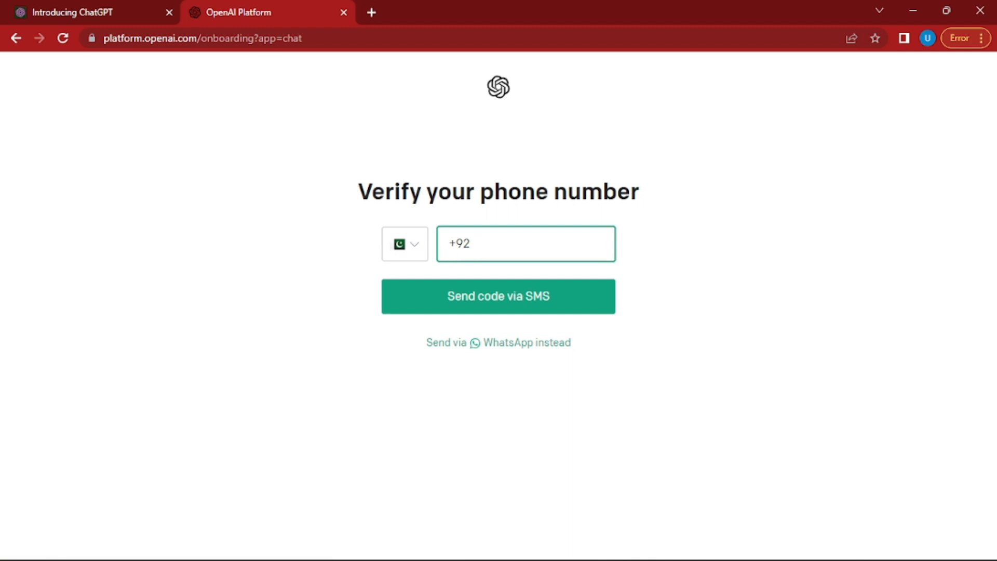
Enter the phone number, send an SMS code and enter the received code
left_click(497, 296)
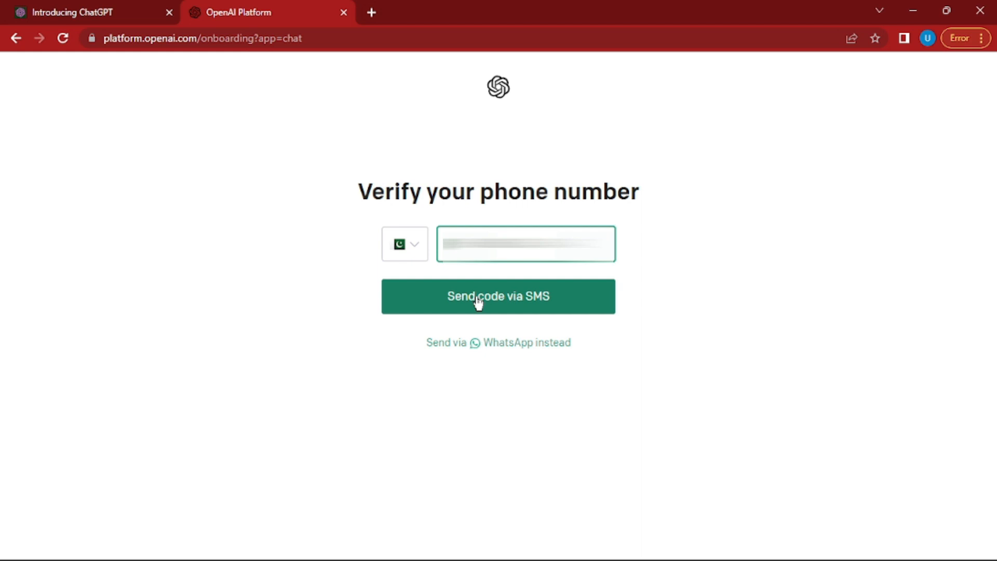
left_click(498, 296)
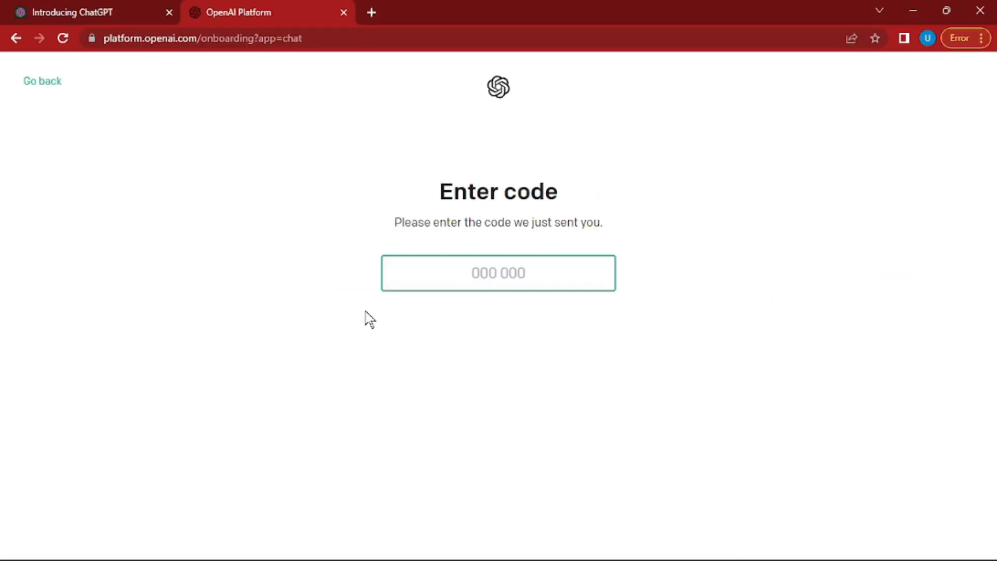
left_click(497, 273)
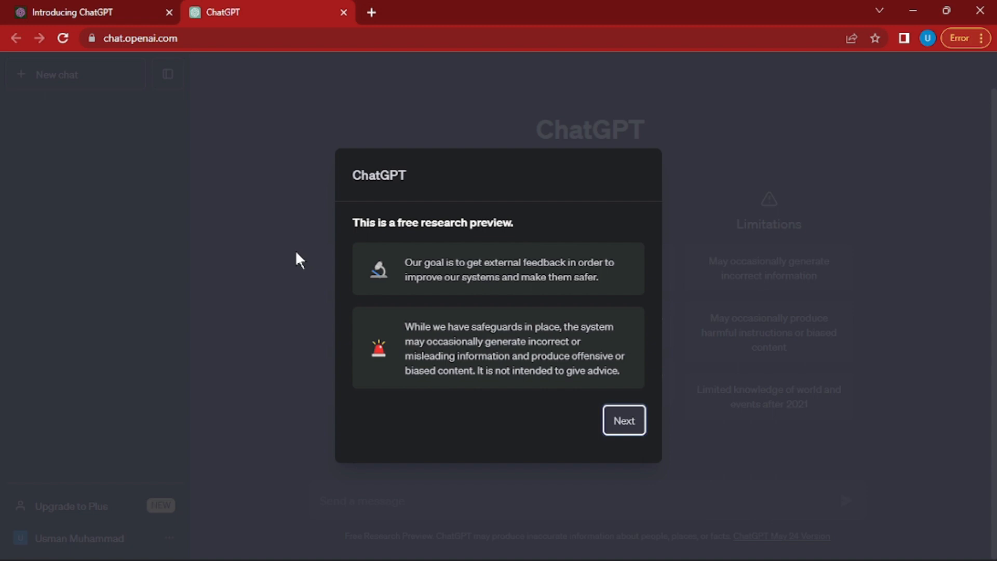
Dismiss the research preview, data collection and feedback notices to reach the empty chat
left_click(622, 419)
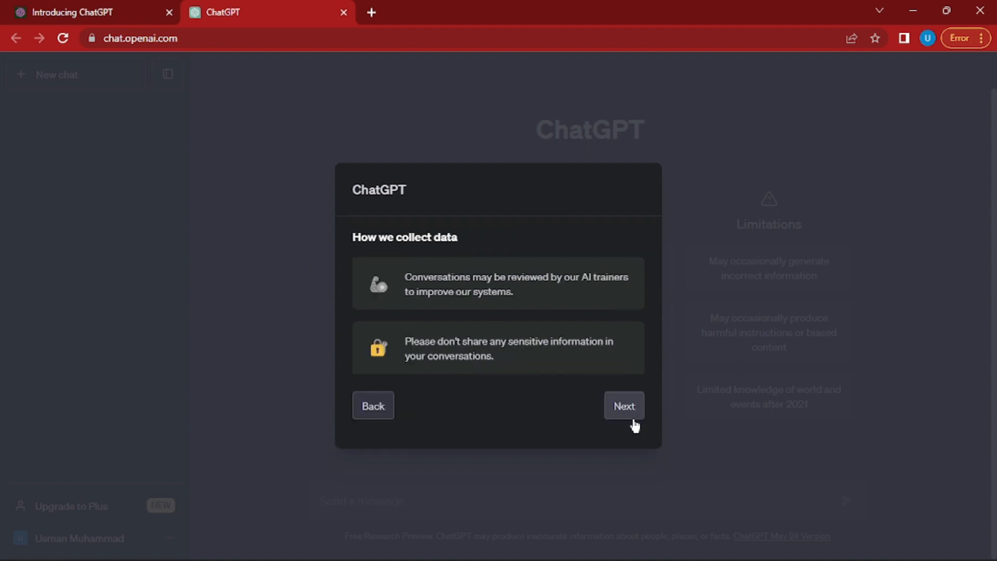
mouse_move(553, 313)
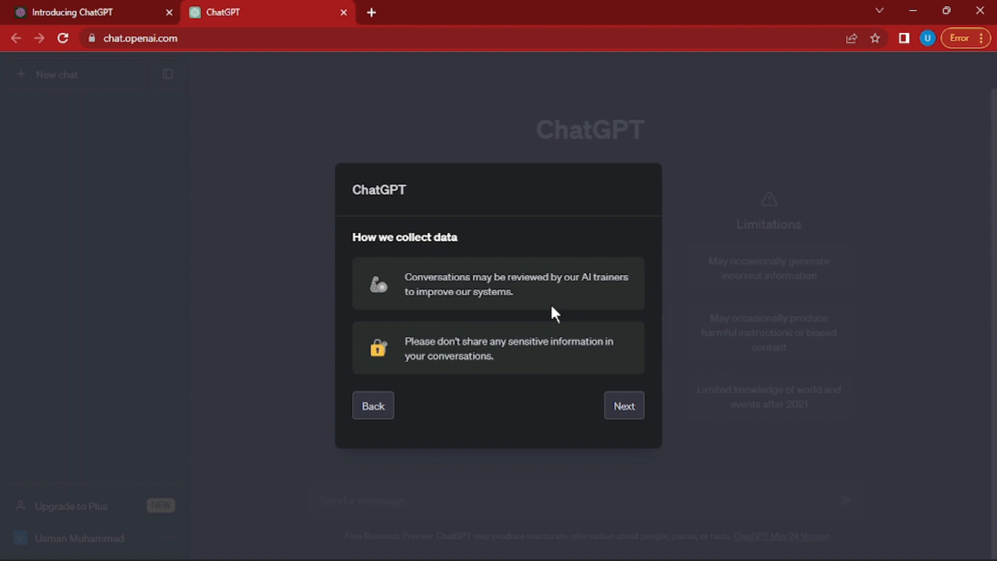
left_click(623, 405)
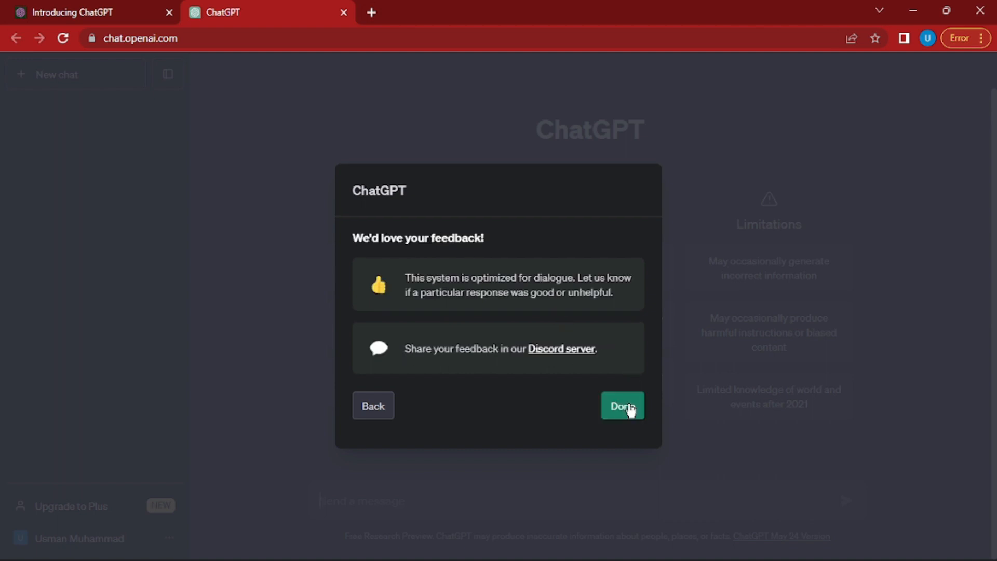
left_click(622, 405)
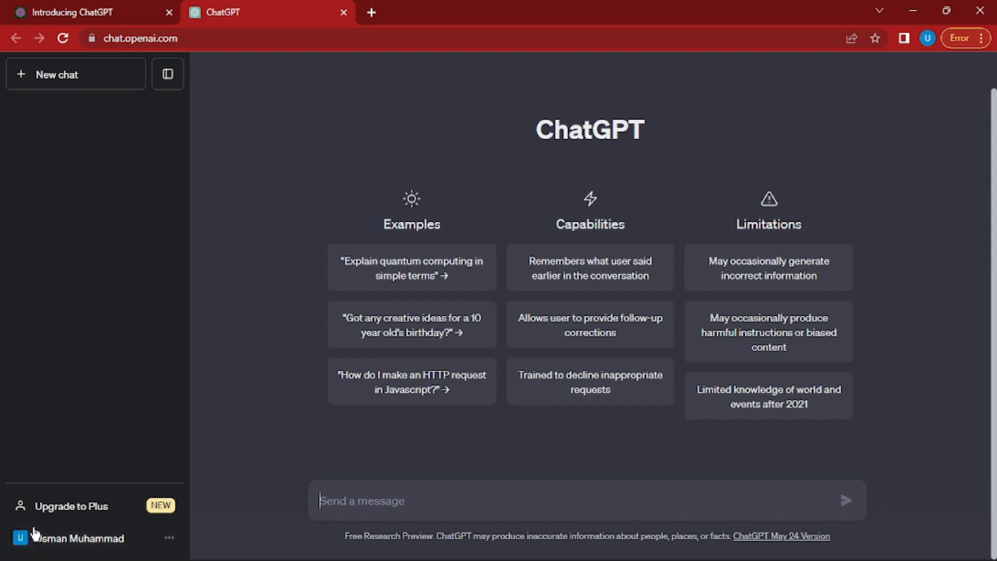
mouse_move(67, 547)
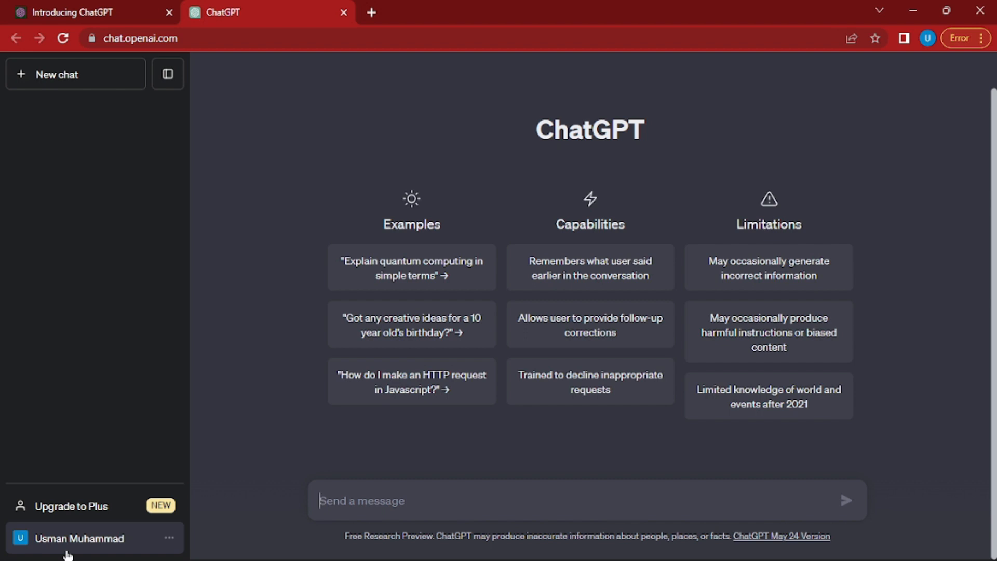
left_click(80, 538)
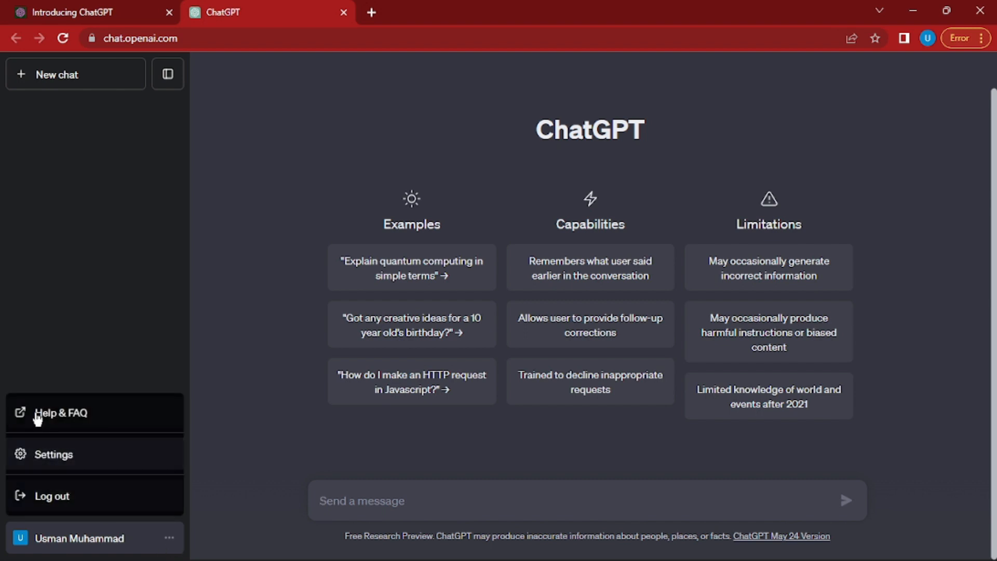
mouse_move(51, 496)
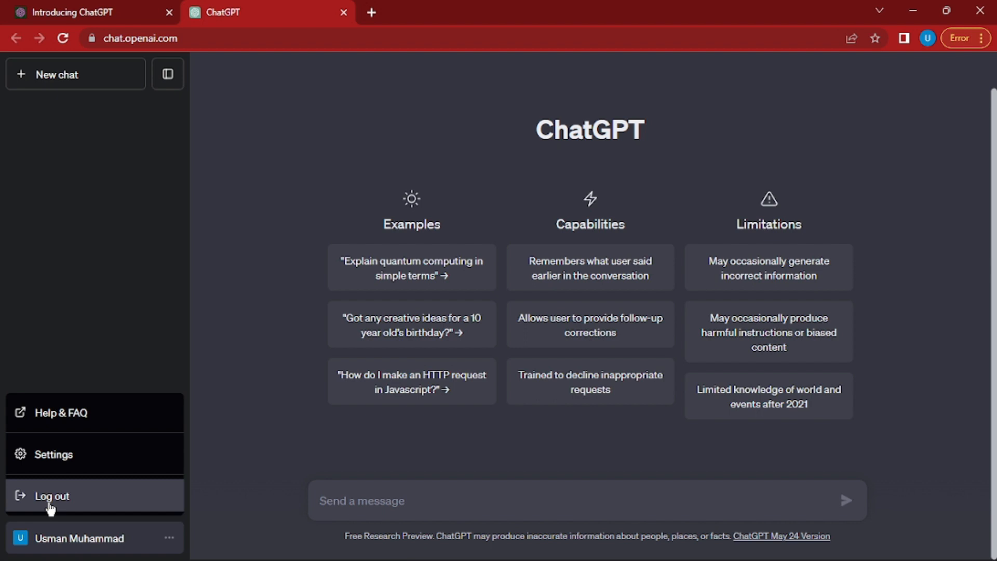
left_click(53, 455)
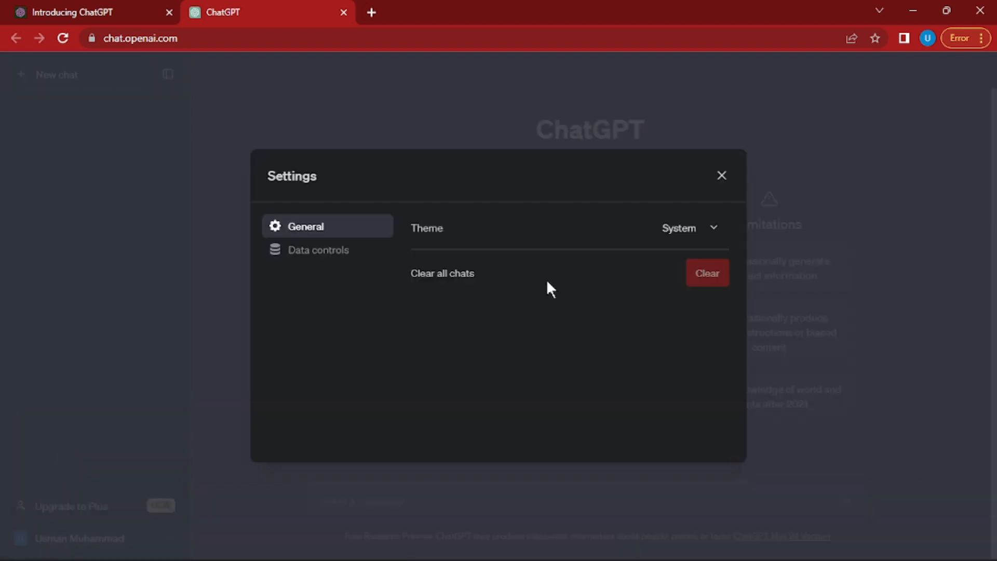
left_click(690, 228)
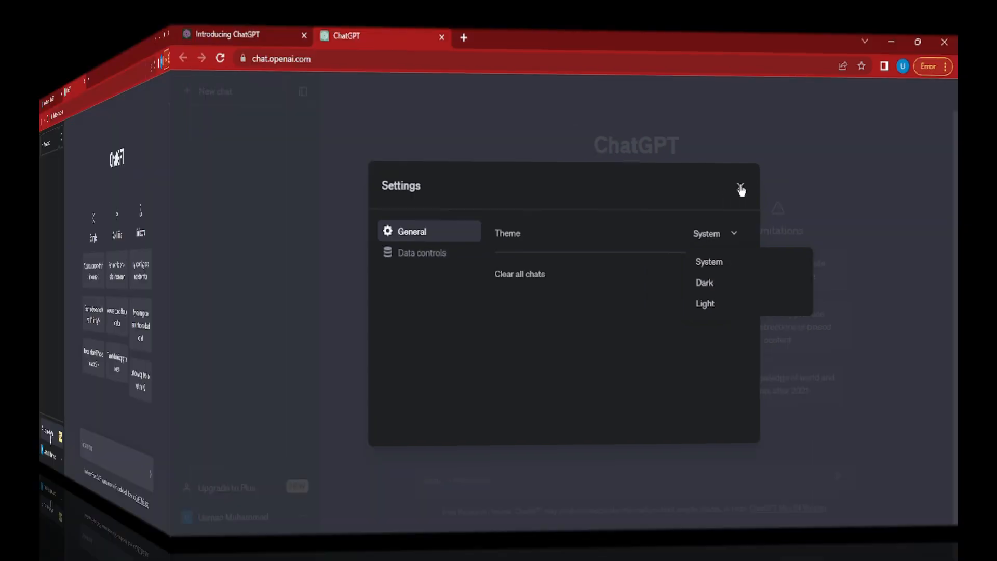
left_click(741, 190)
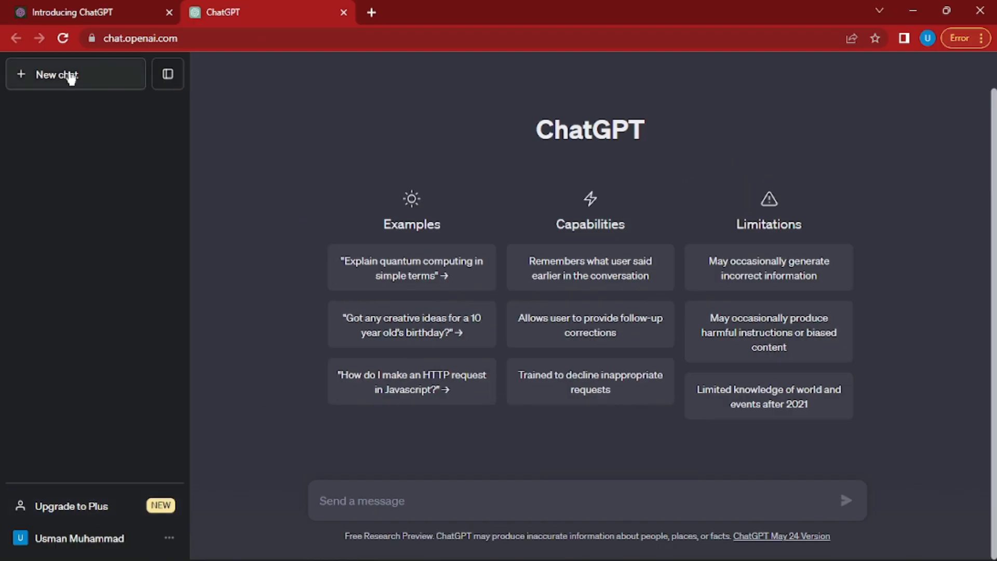
mouse_move(72, 511)
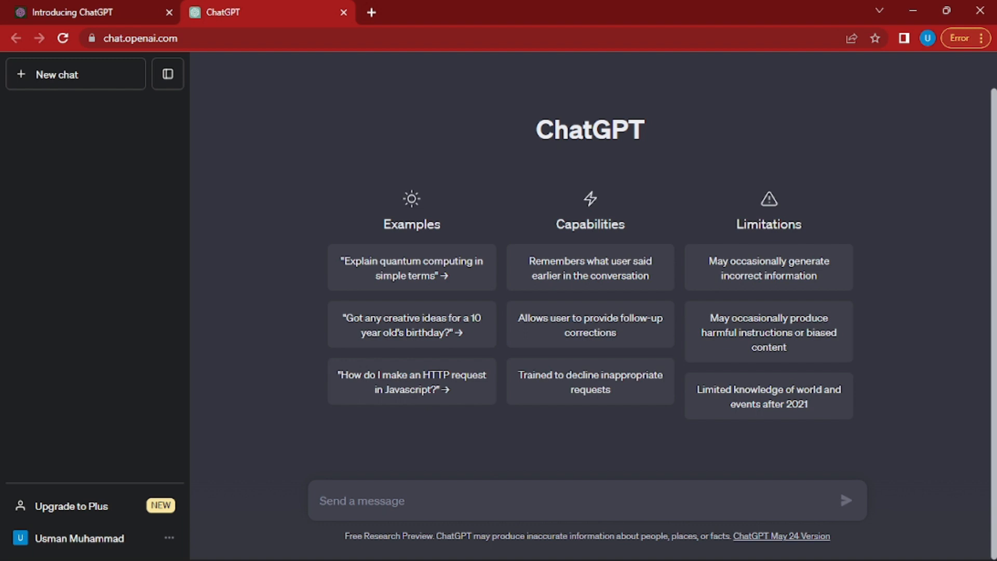
Send 'what is prompt engineering?' and receive ChatGPT's explanation in a new chat
type("what is prompt engin")
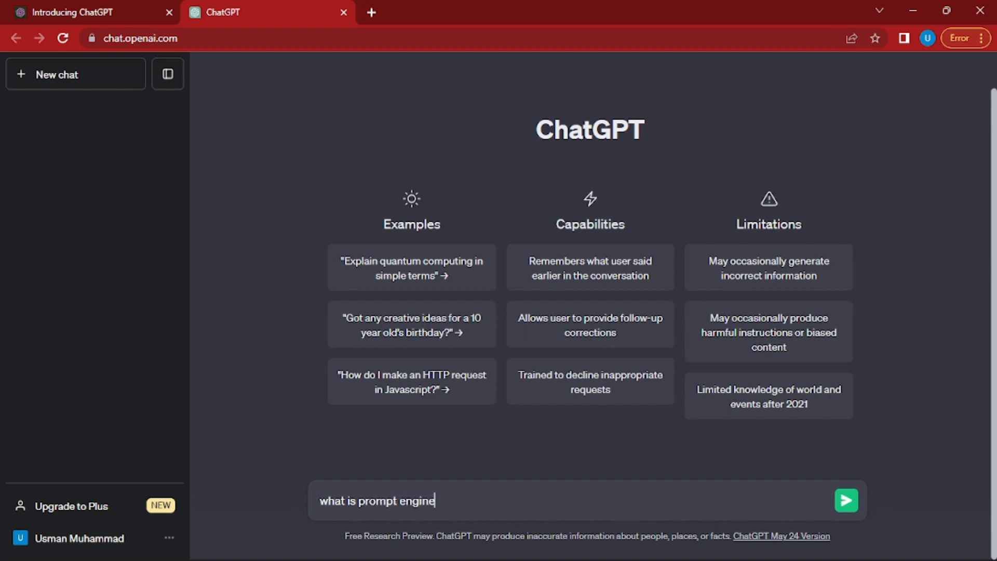
type("erin")
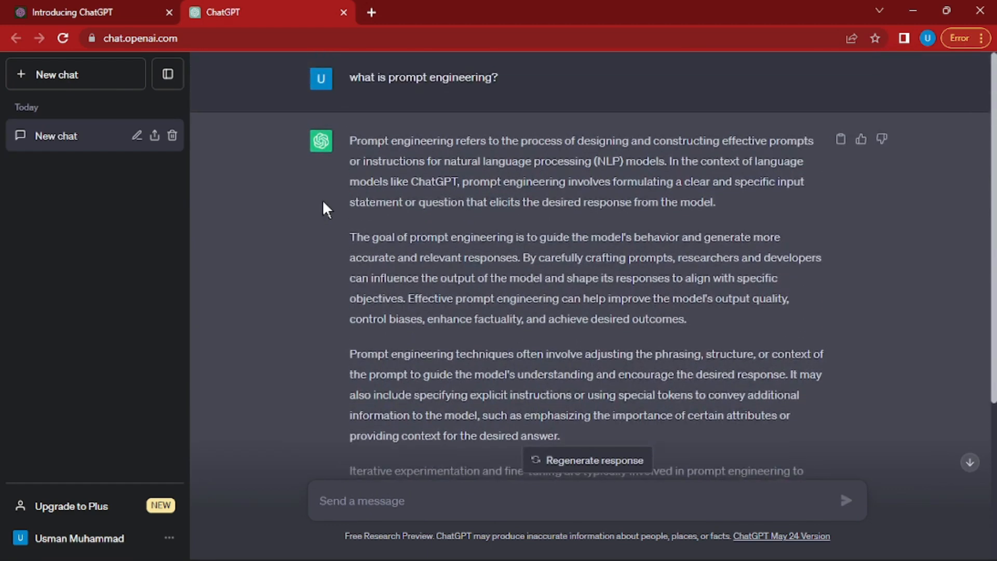
Scroll to the end of the answer in the chat now titled 'Prompt Optimization'
scroll("down", 3)
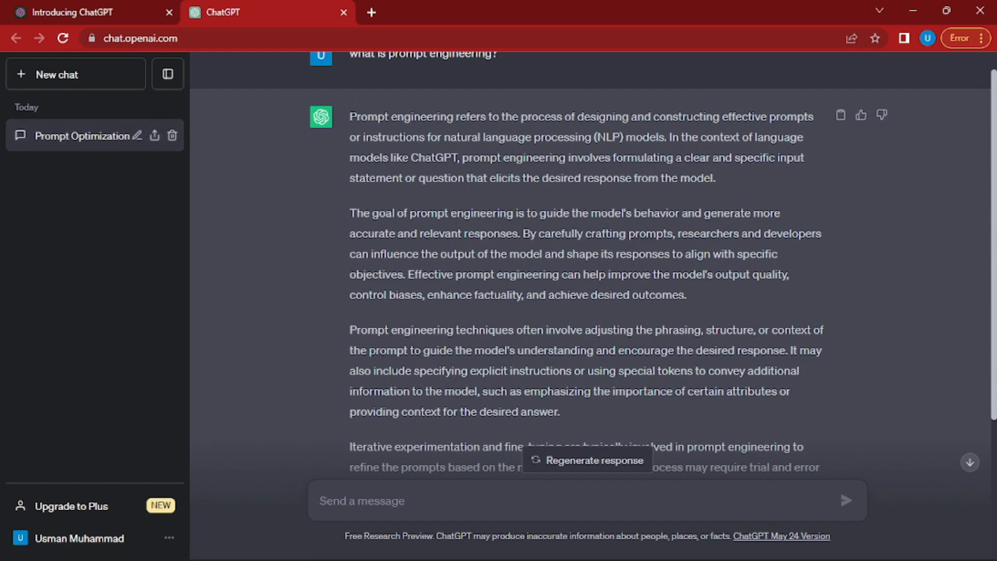
scroll("down", 3)
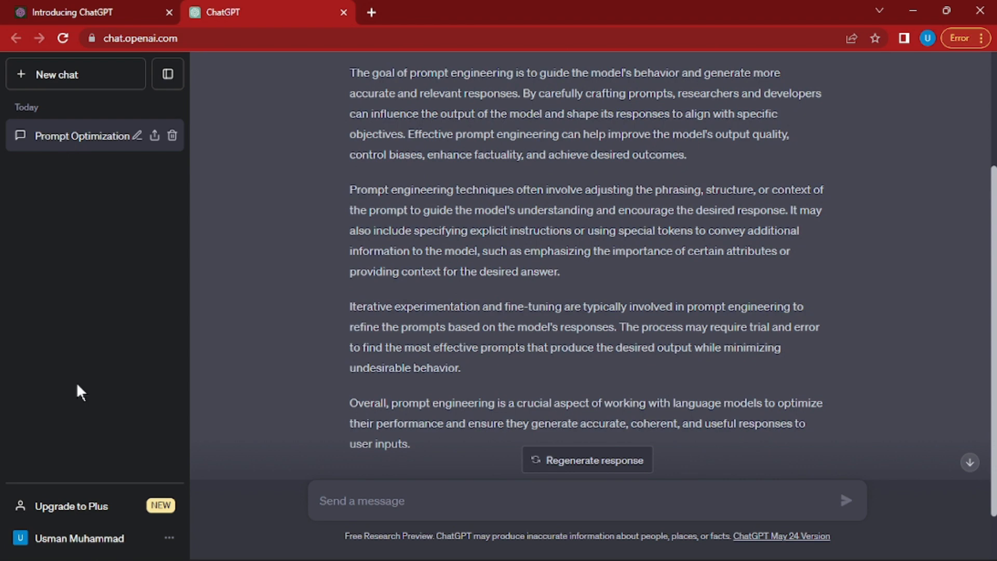
scroll("down", 3)
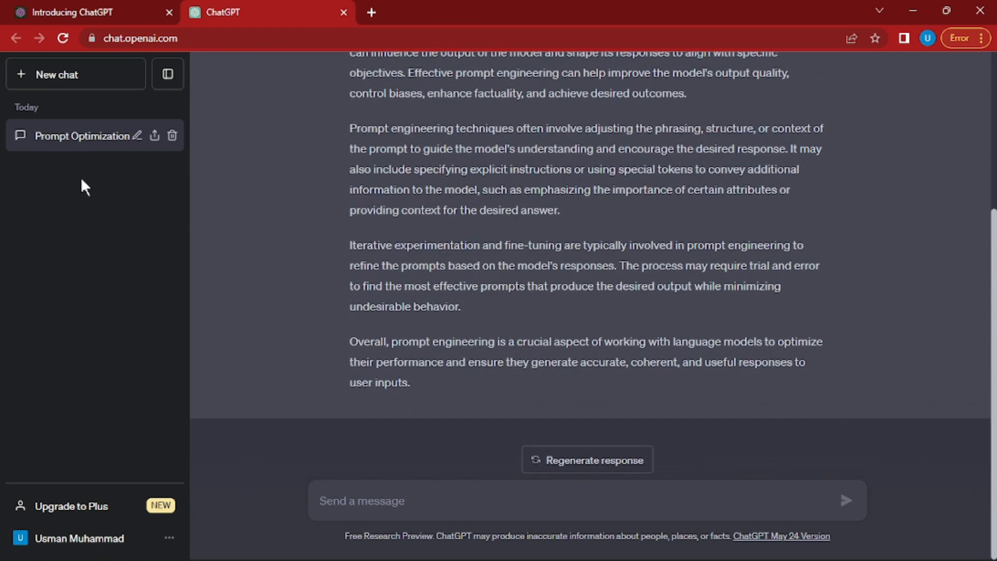
mouse_move(107, 249)
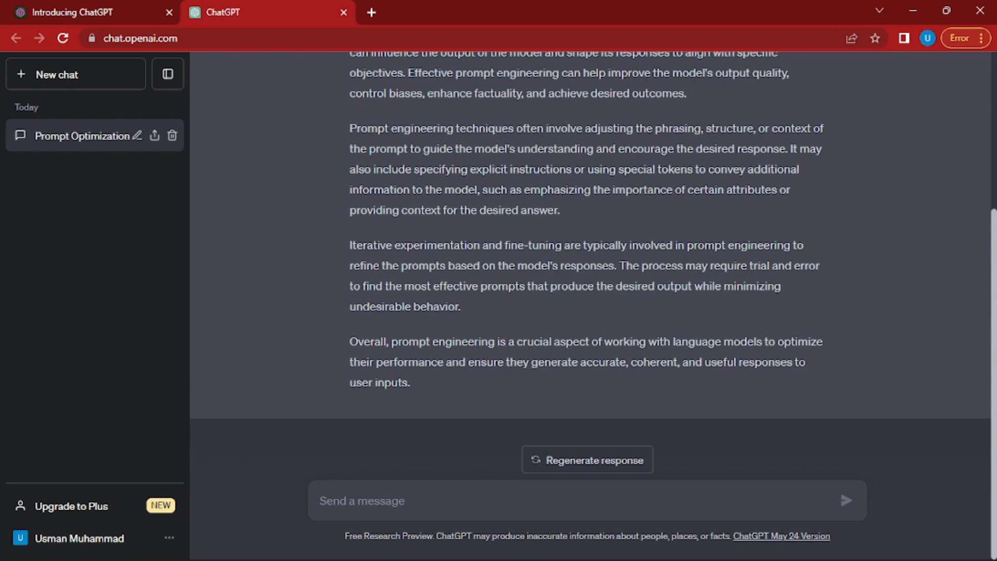
mouse_move(270, 245)
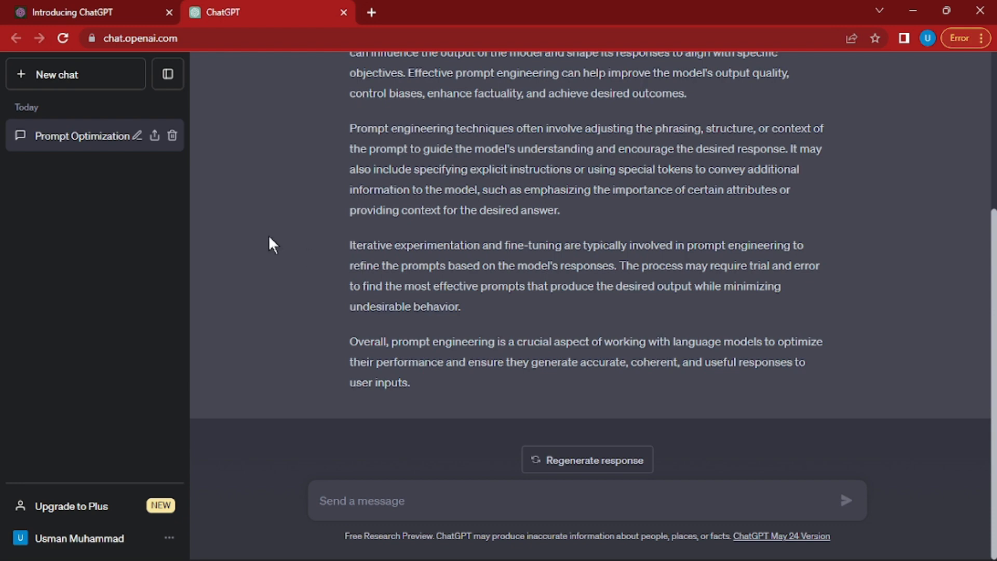